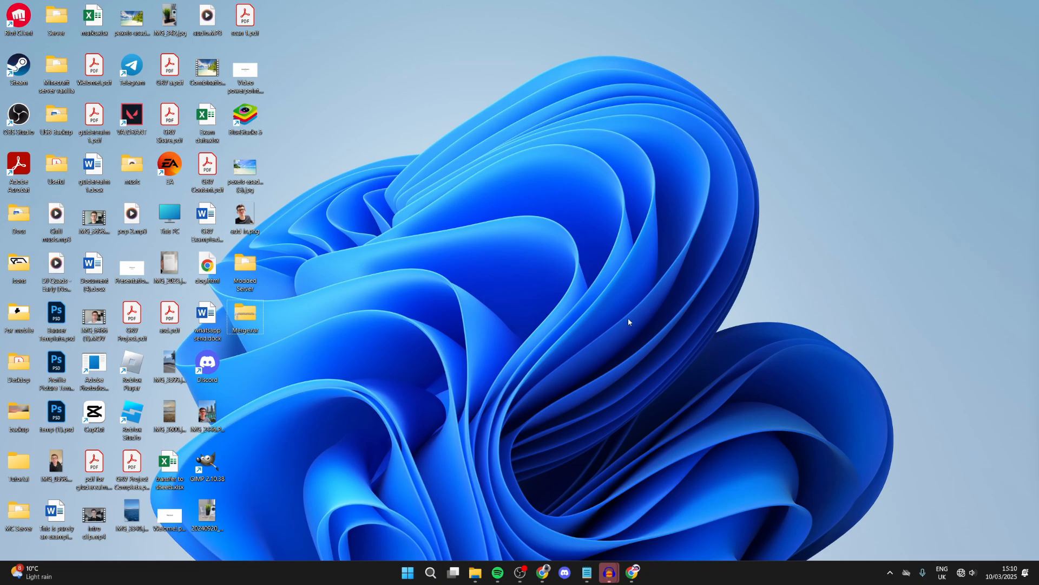
mouse_move(451, 345)
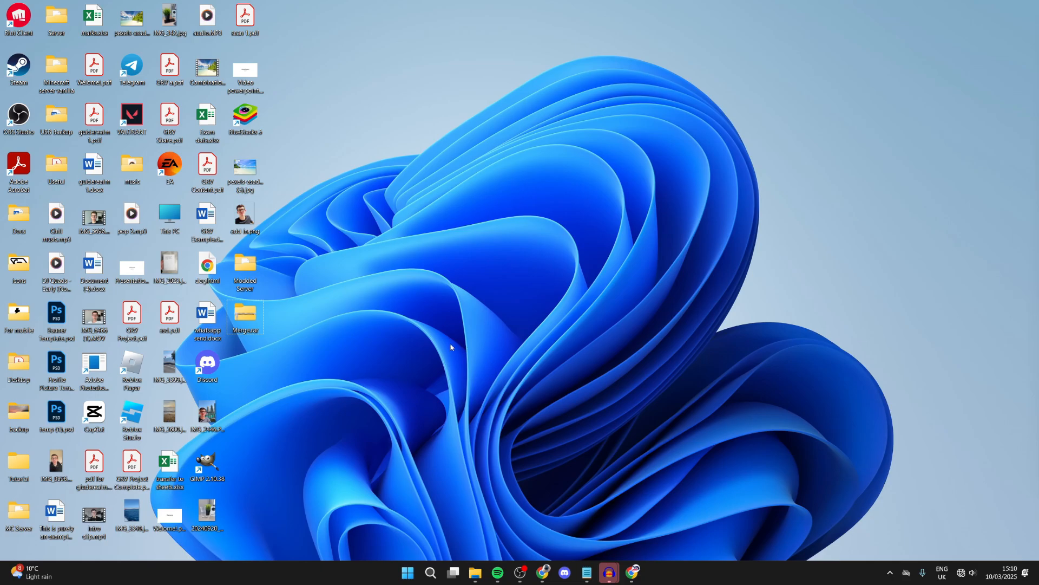
- Expand Network adapters in Device Manager and select the RZ616 Wi-Fi 6E 160MHz adapter
click(429, 572)
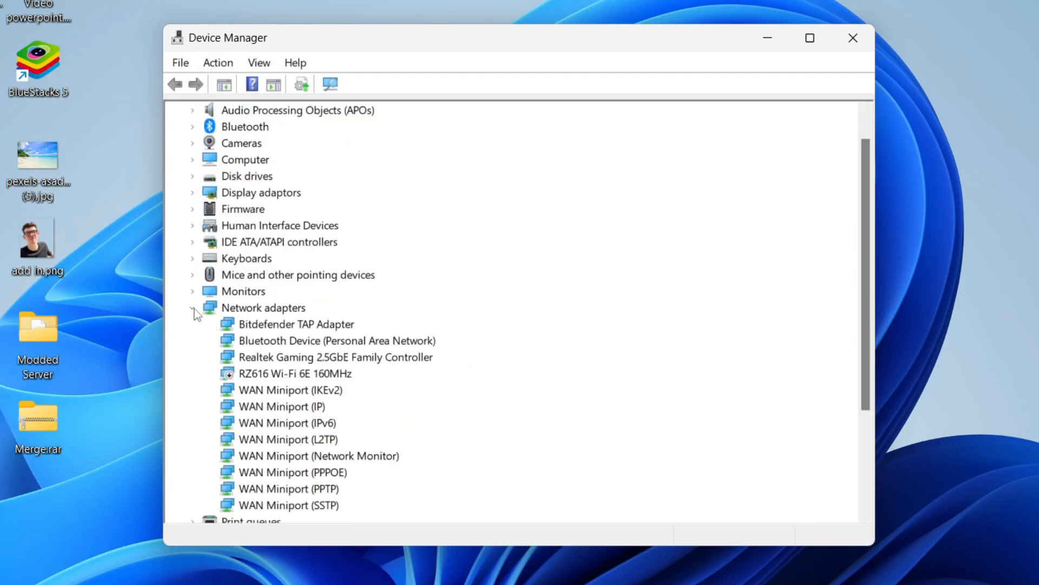
click(193, 307)
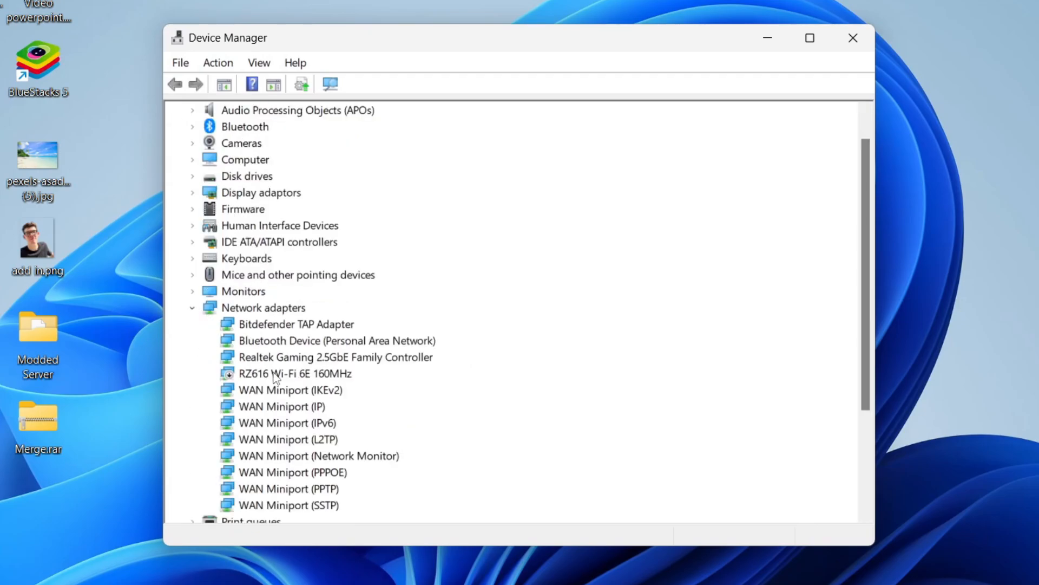
click(296, 373)
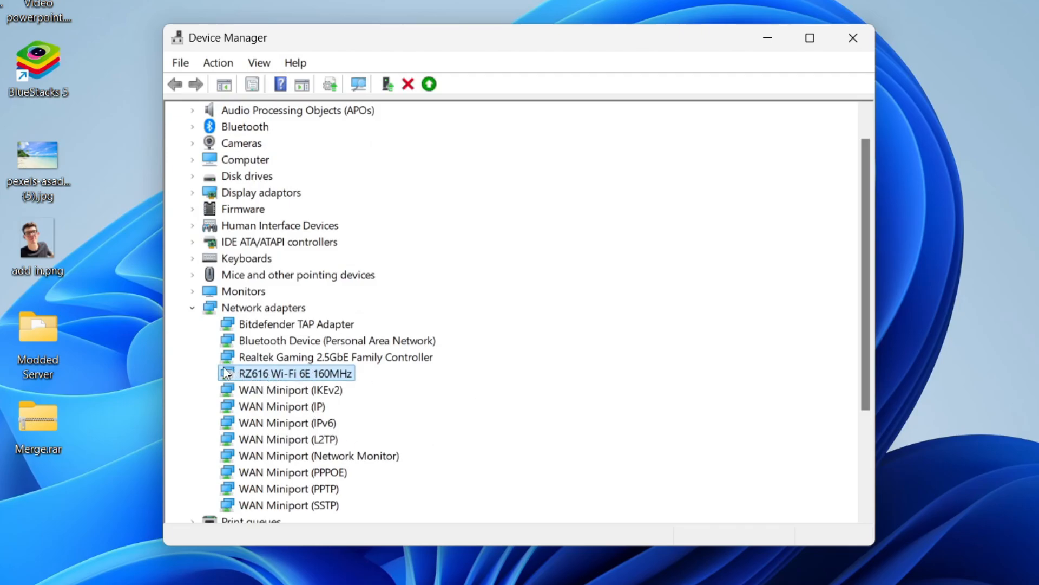
mouse_move(242, 380)
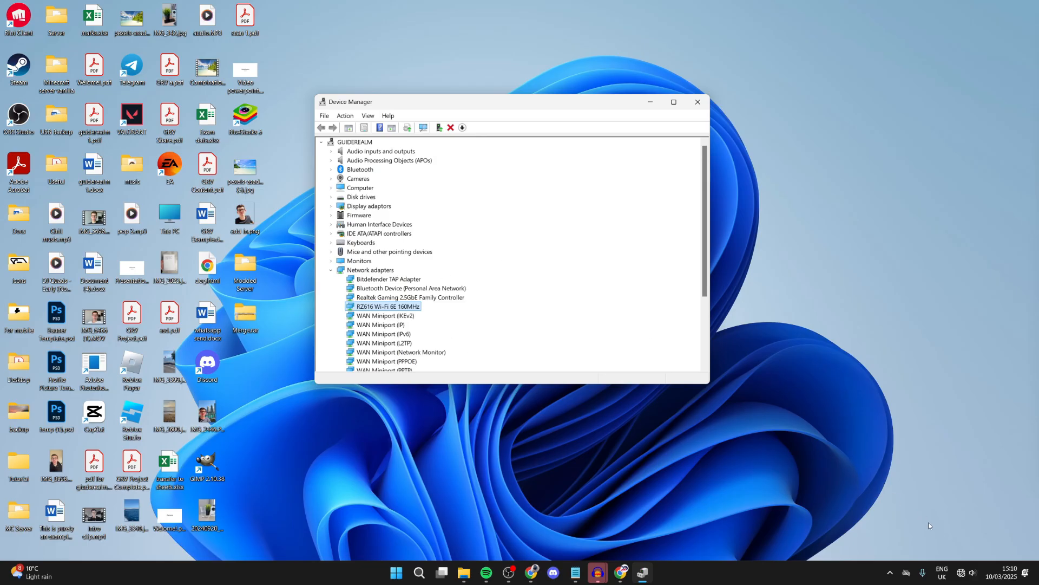
- Open Quick Settings from the taskbar tray to check the Wi-Fi and Bluetooth status
click(960, 573)
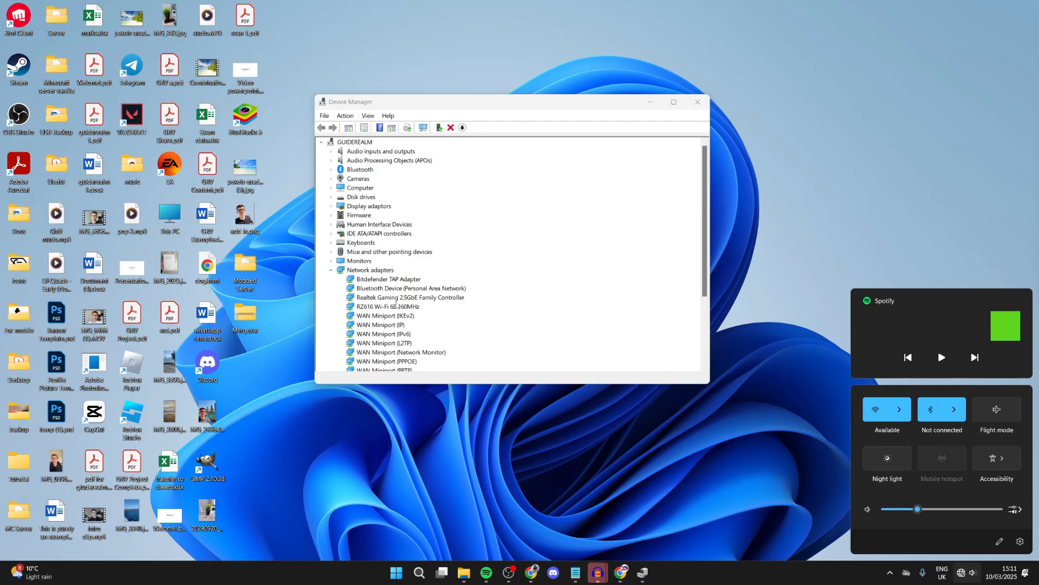
- Search automatically for an RZ616 Wi-Fi driver (best already installed), then close Device Manager
right_click(387, 307)
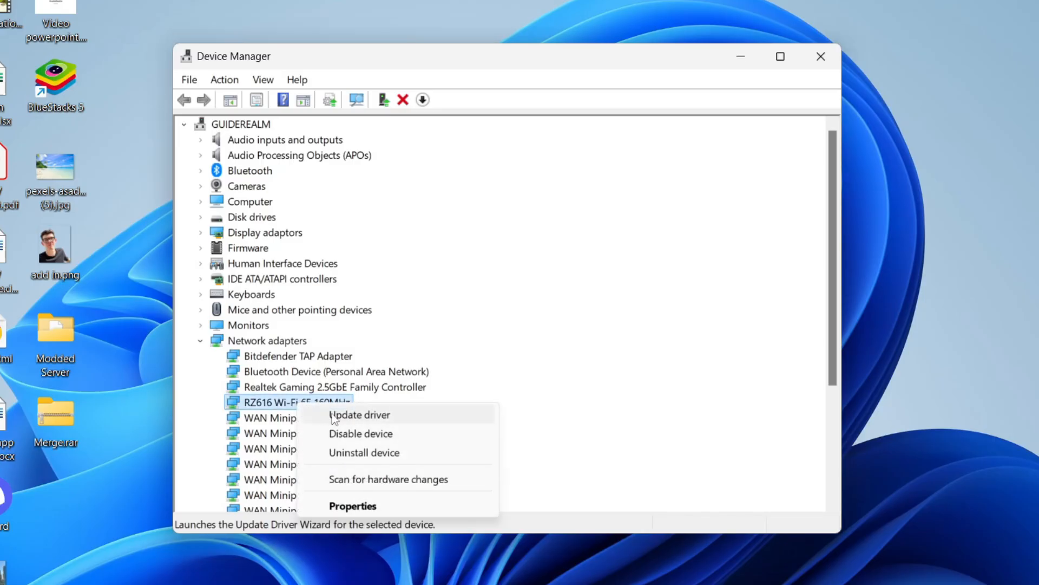
click(359, 414)
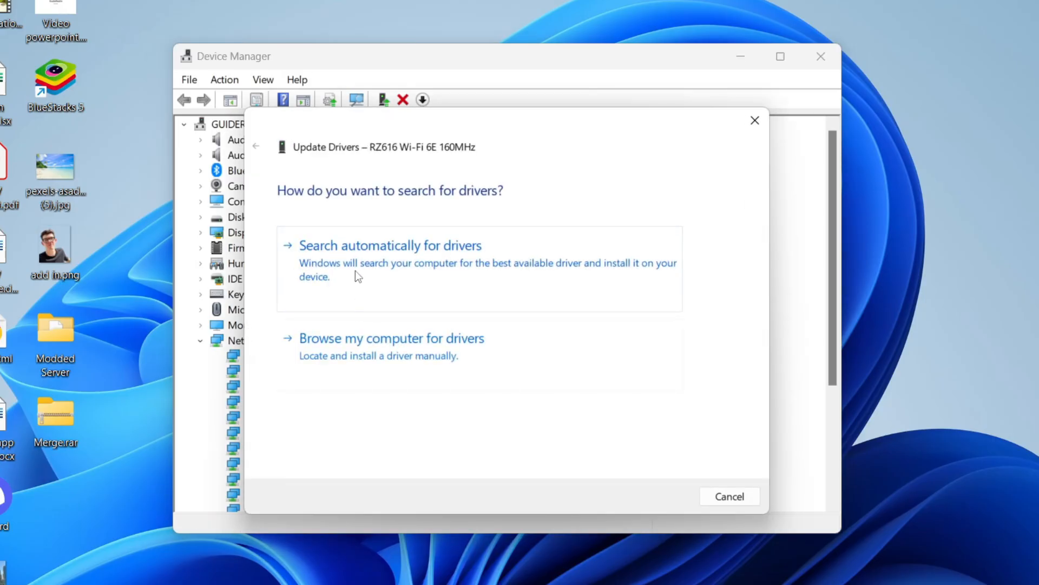
click(390, 245)
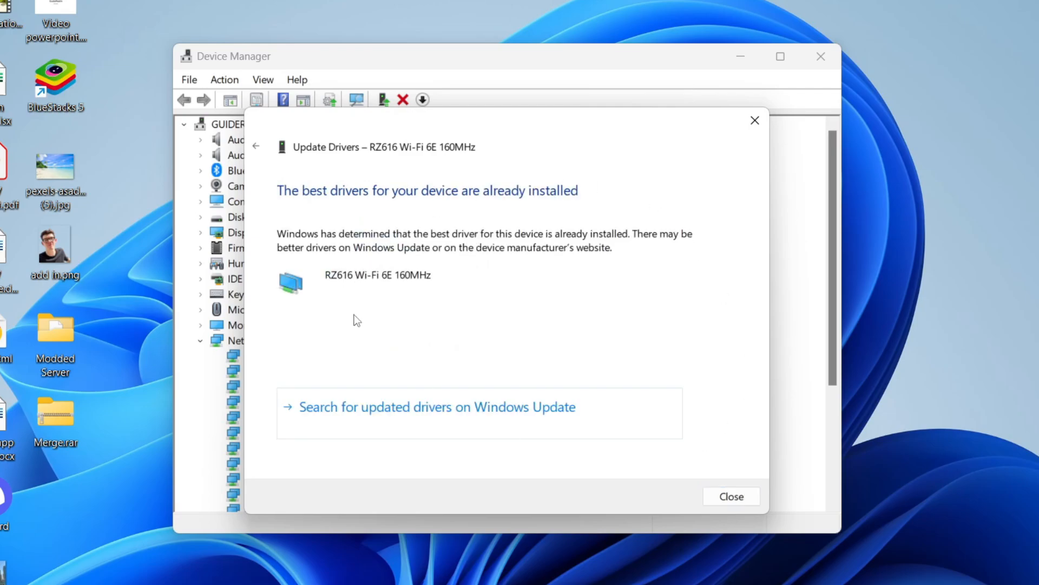
mouse_move(391, 370)
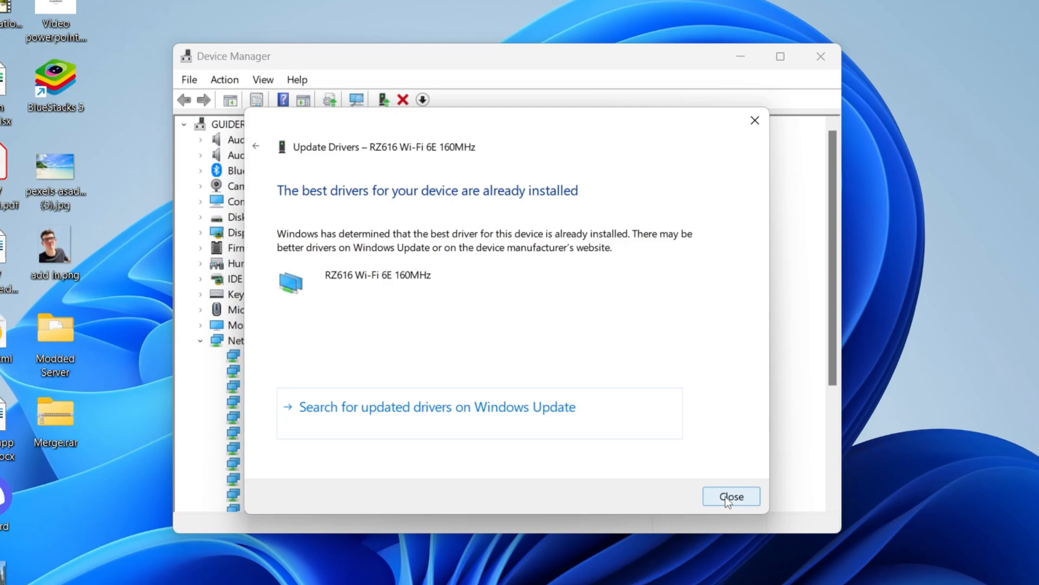
click(730, 496)
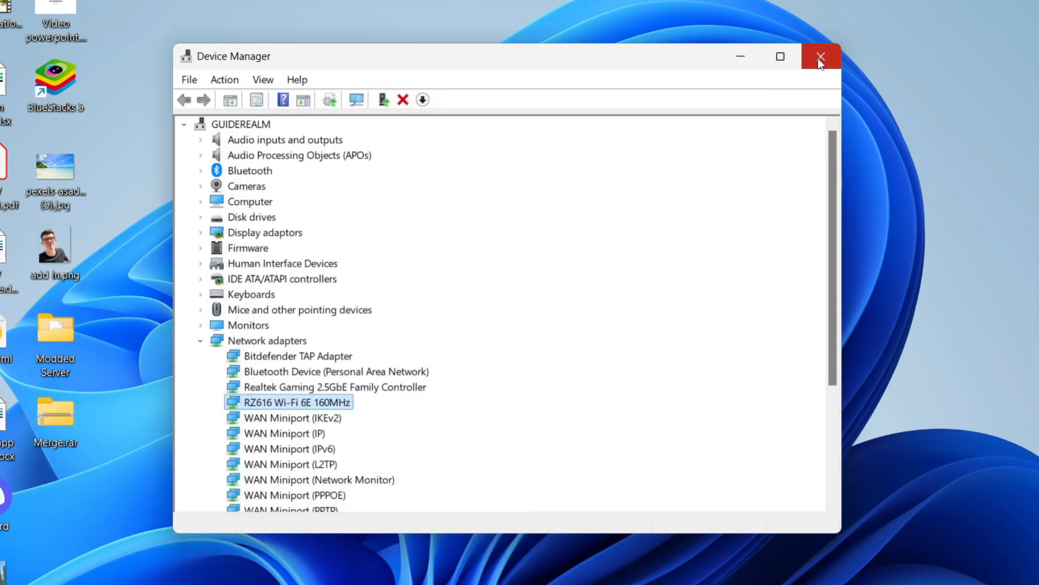
click(821, 56)
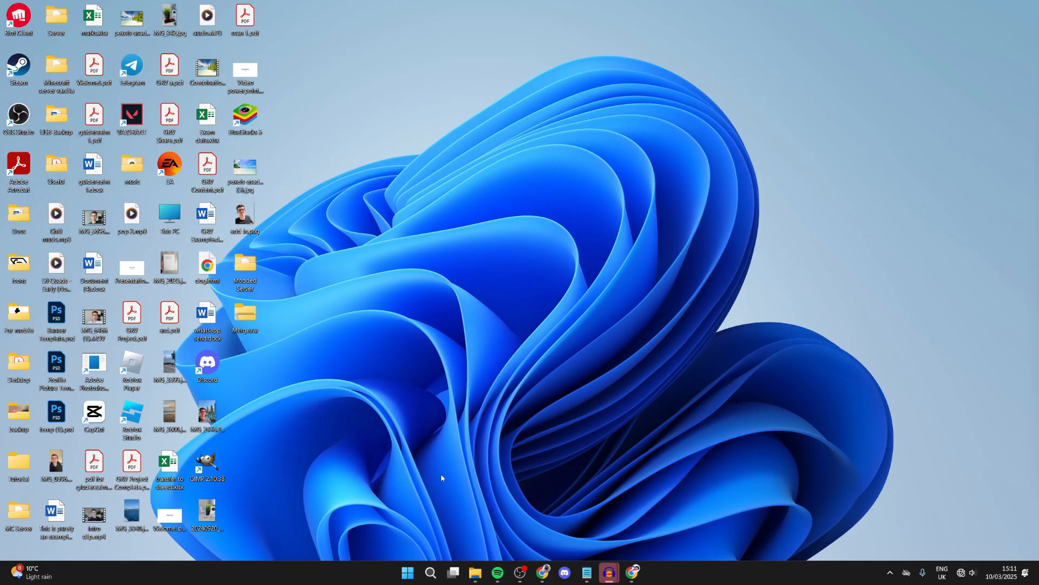
click(407, 572)
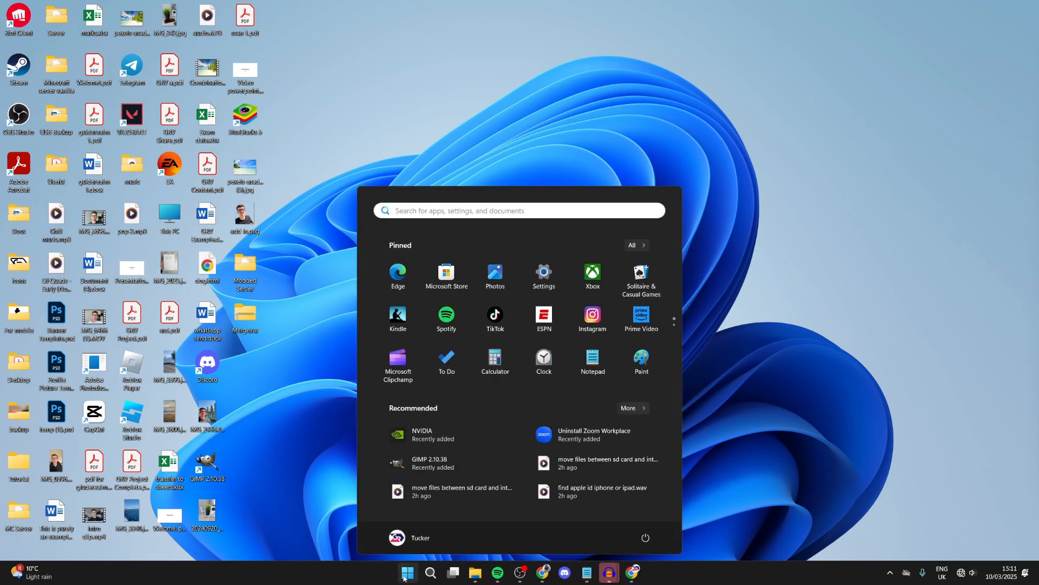
mouse_move(543, 272)
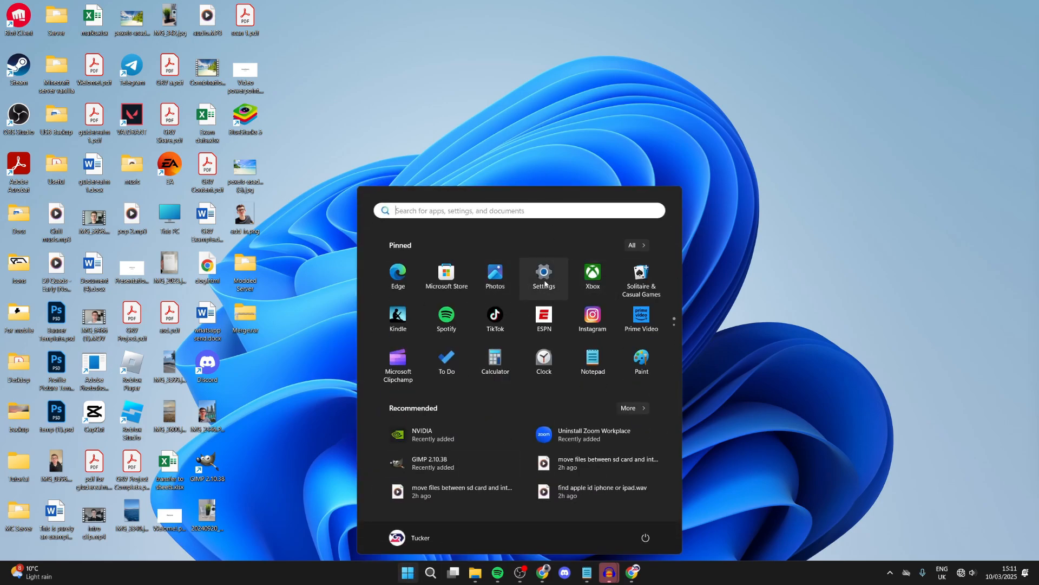
- Open Settings at Network & internet and scroll to the advanced network settings
click(543, 275)
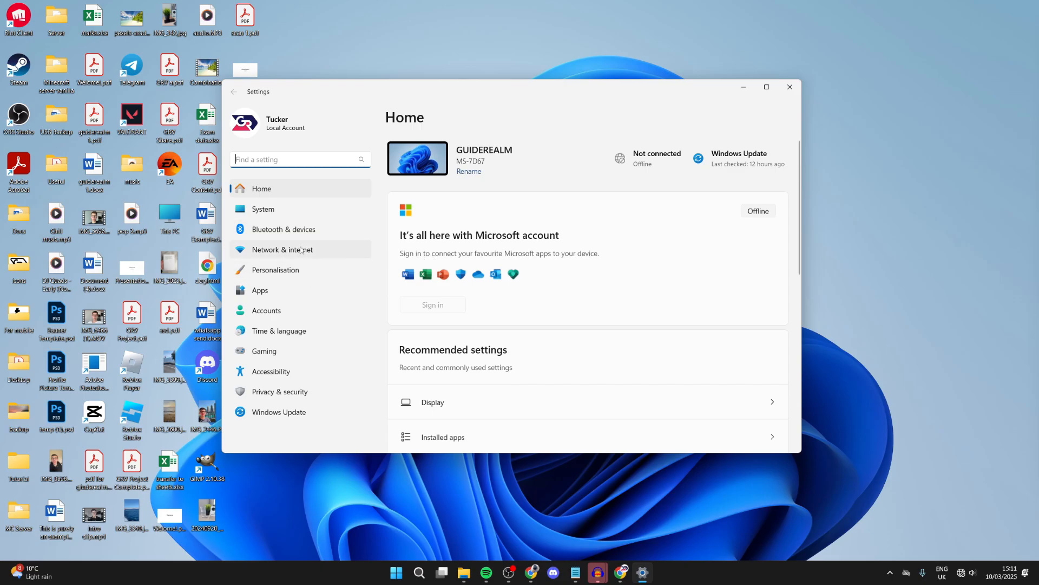
click(281, 249)
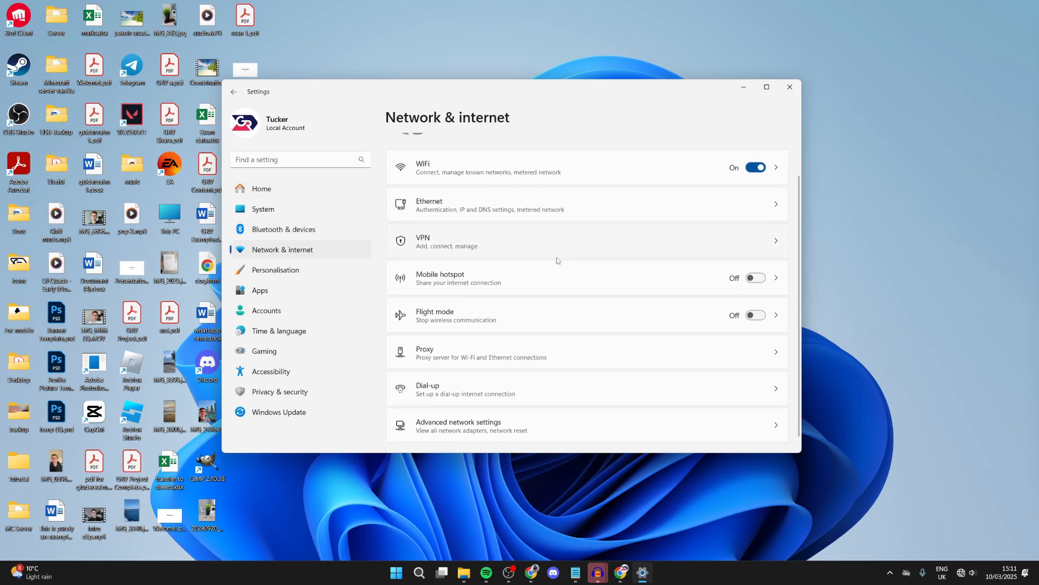
scroll(up, 3)
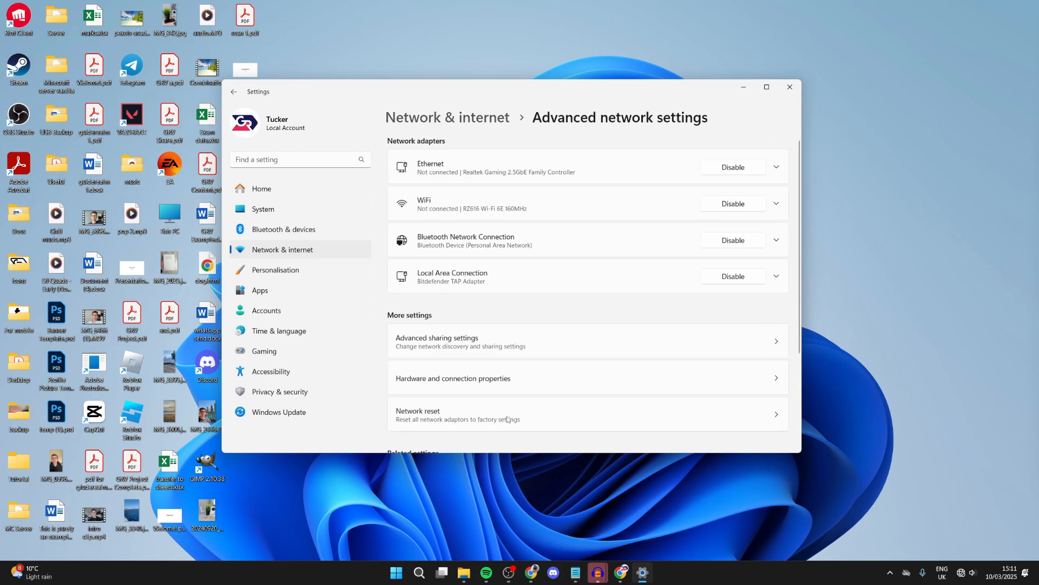
- Scroll down and start a network reset of all adapters, reaching its confirmation
scroll(down, 3)
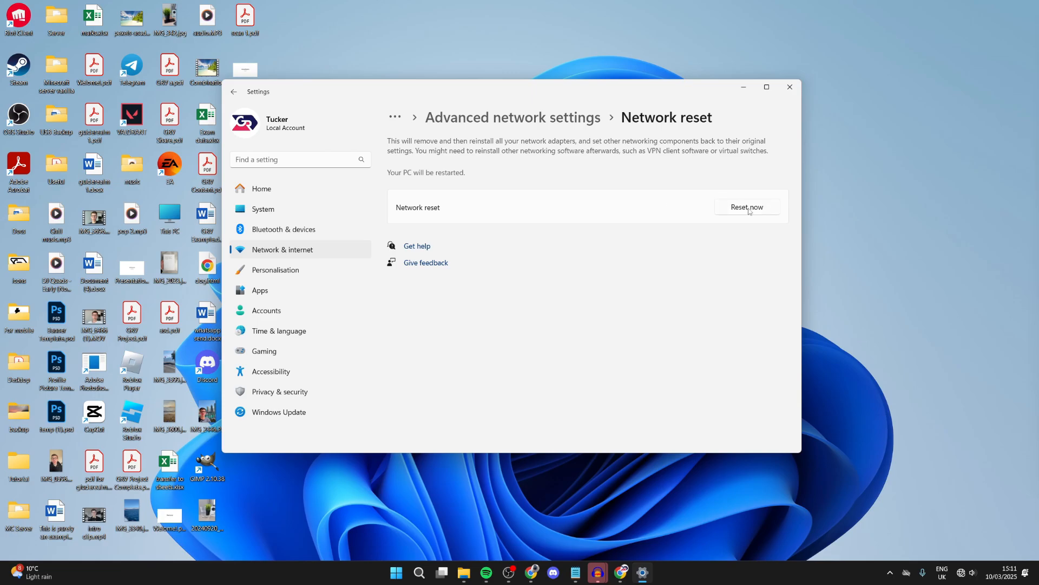
click(746, 207)
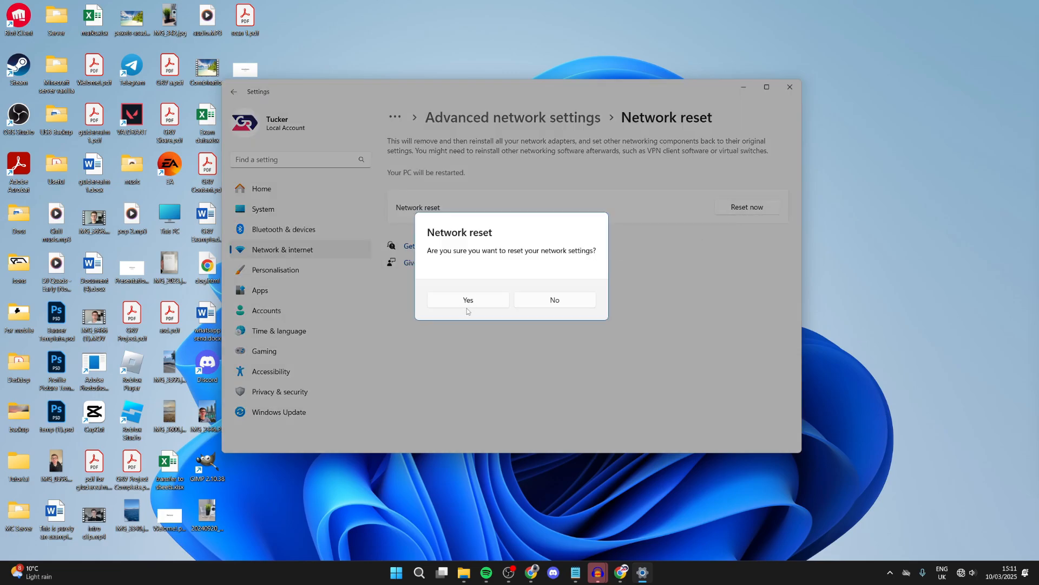